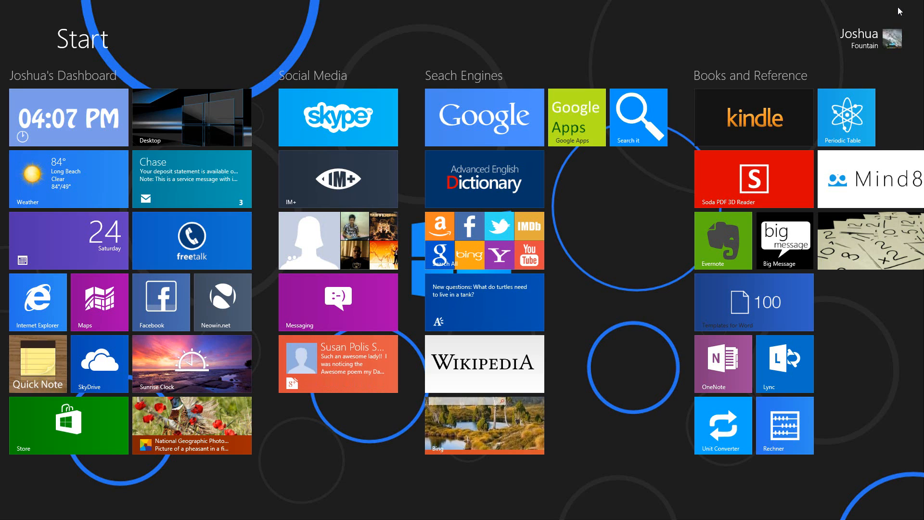
mouse_move(891, 42)
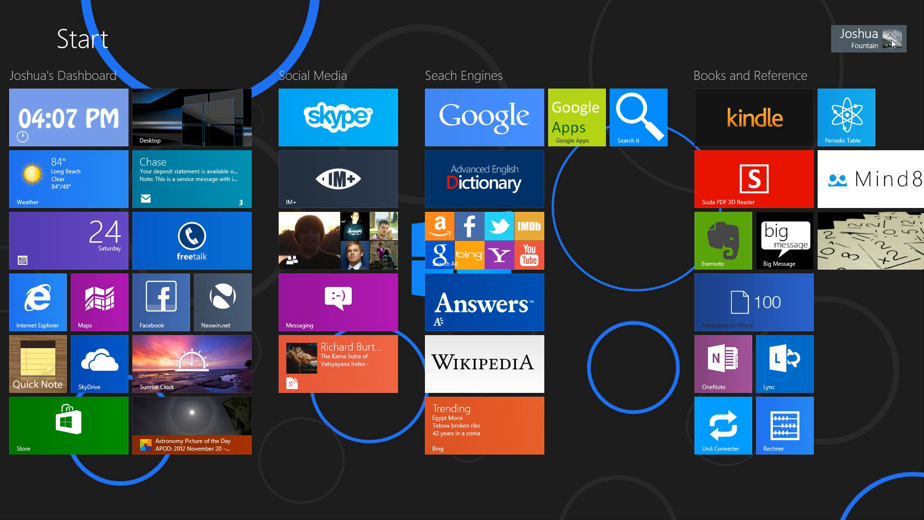
mouse_move(765, 53)
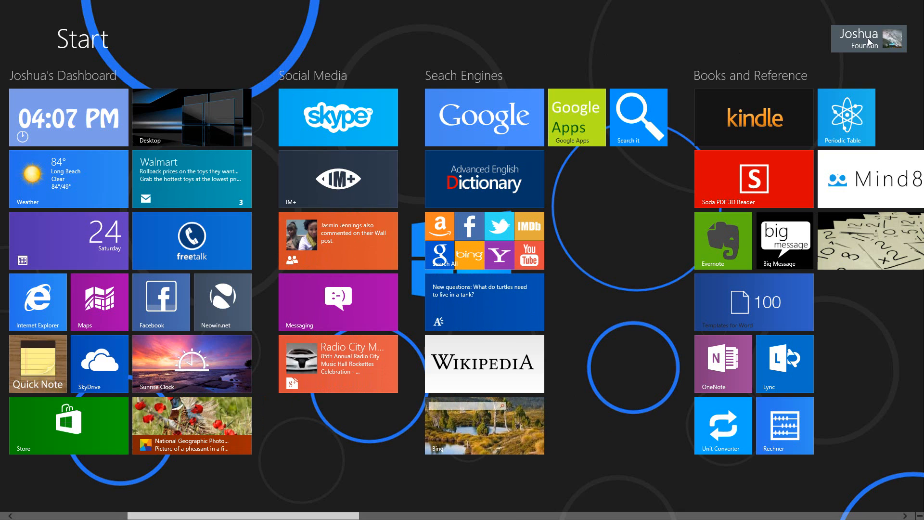
From the Start screen user menu, go to Change account picture
left_click(862, 38)
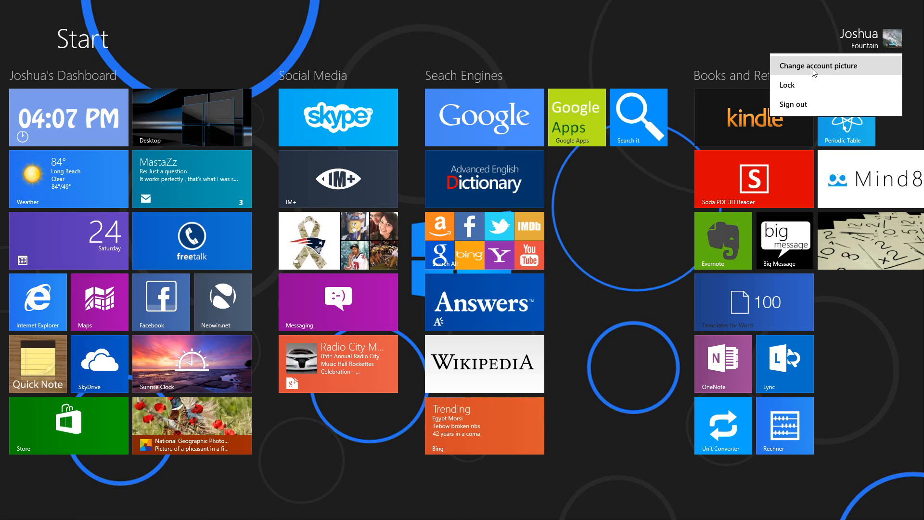
left_click(819, 65)
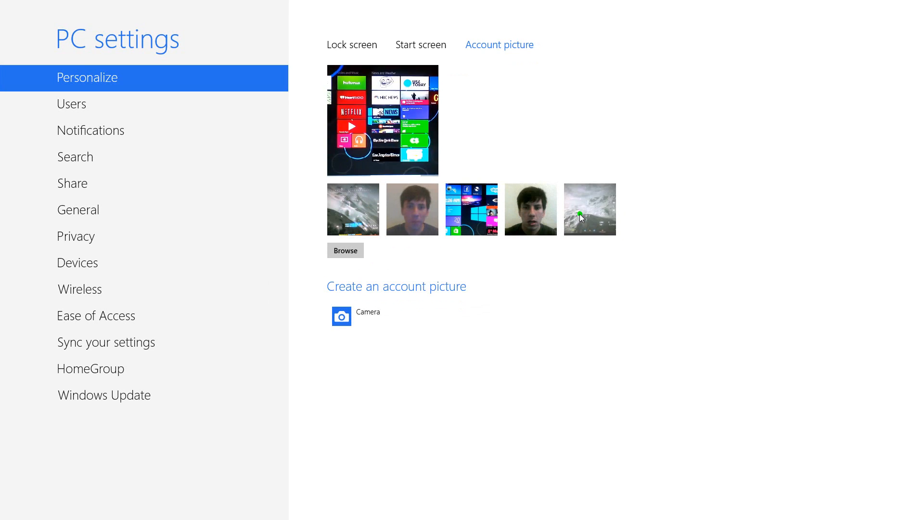
Switch the account picture to the snowy mountain, then the earlier face photo
left_click(589, 209)
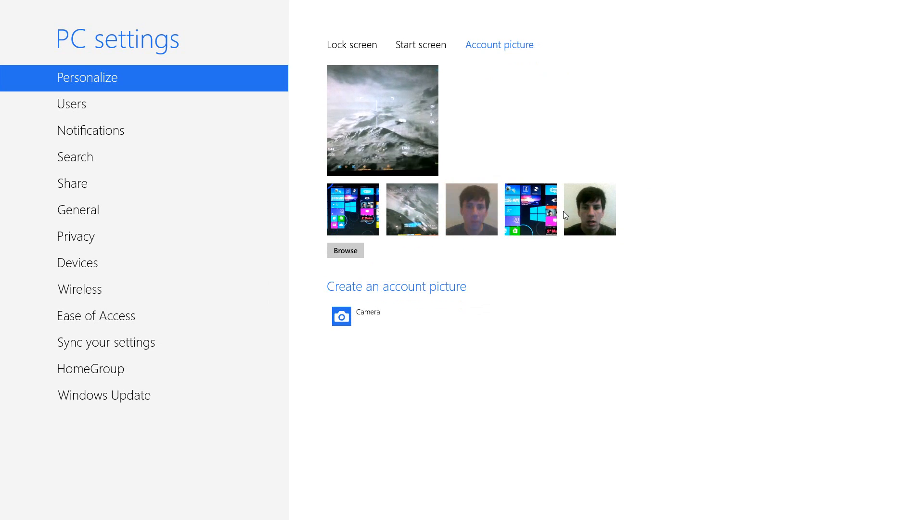
left_click(589, 208)
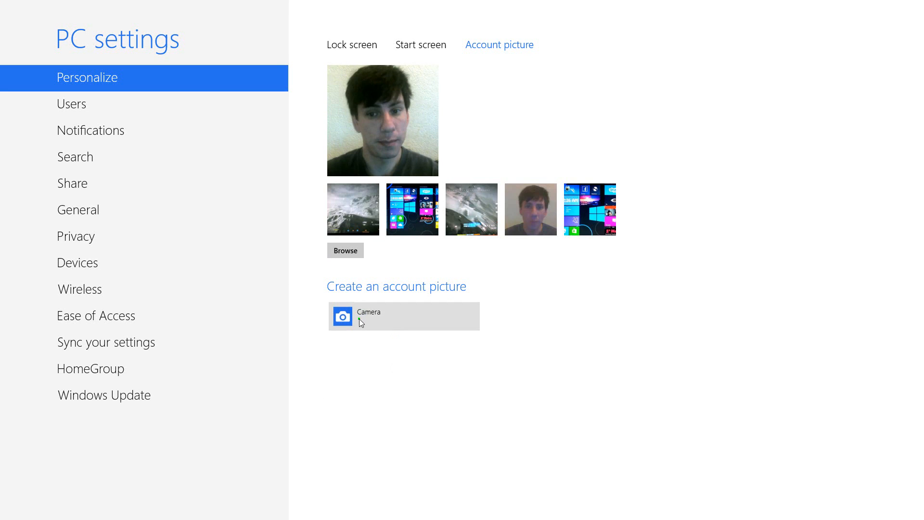
Launch Camera under Create an account picture and show more camera settings
left_click(404, 315)
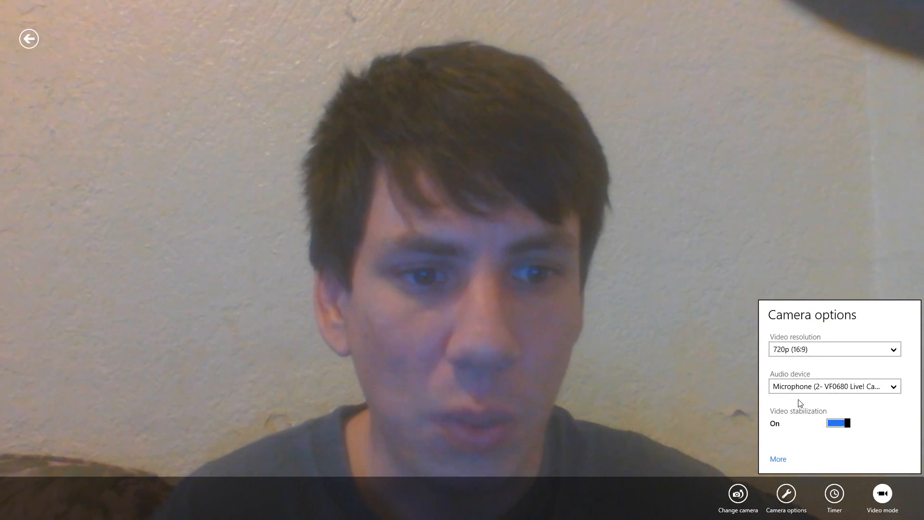
mouse_move(811, 393)
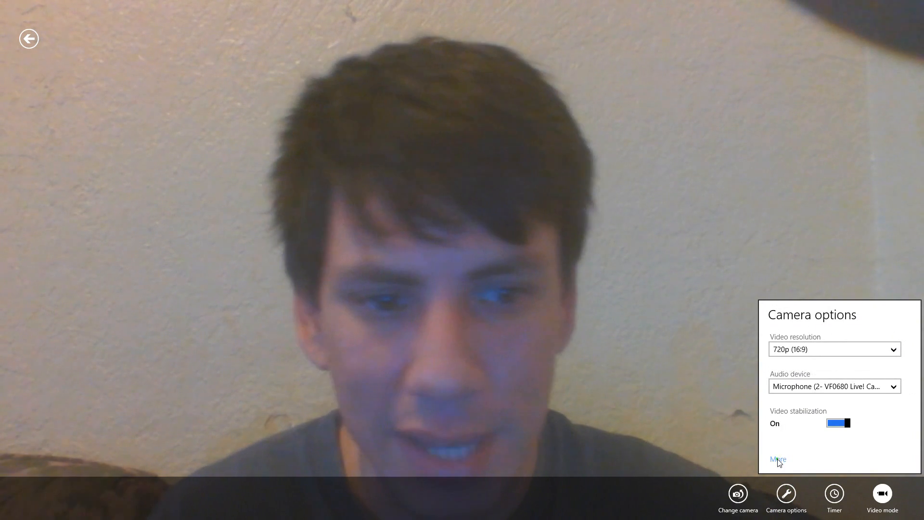
left_click(777, 459)
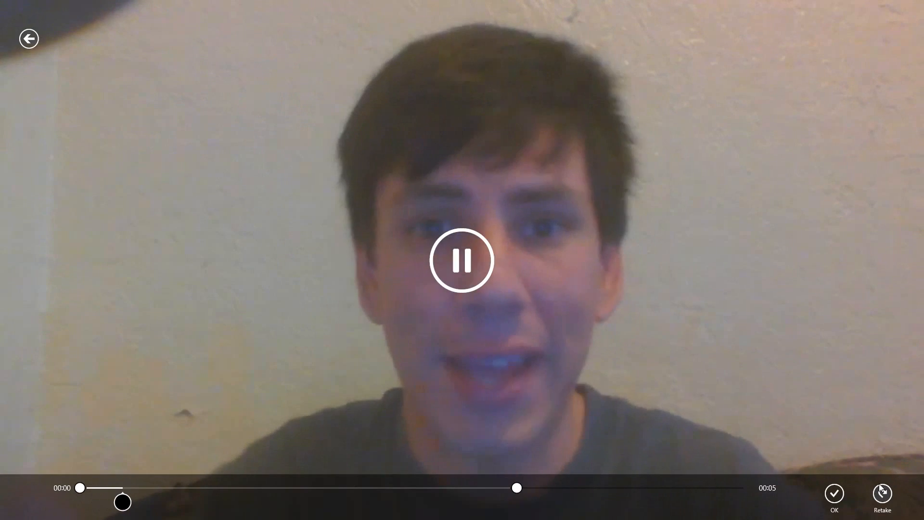
Accept the recorded 5-second clip as the account picture
left_click(833, 494)
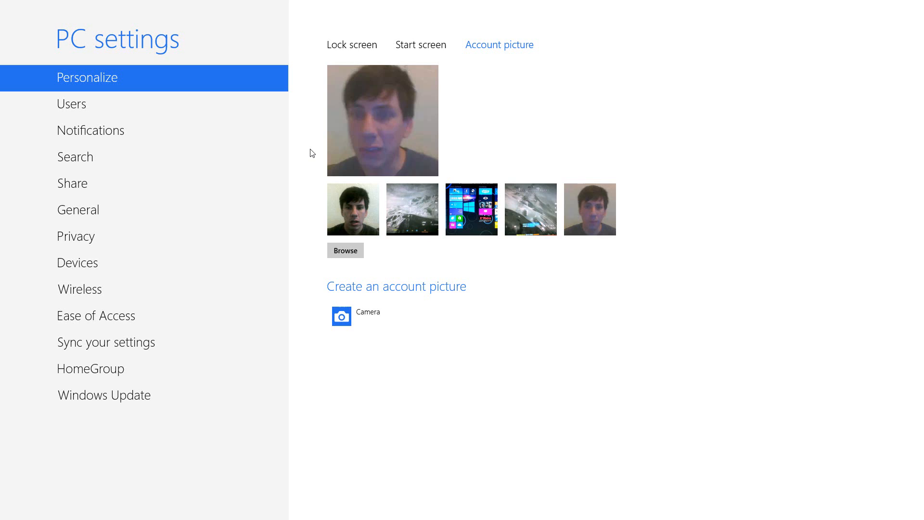
mouse_move(383, 322)
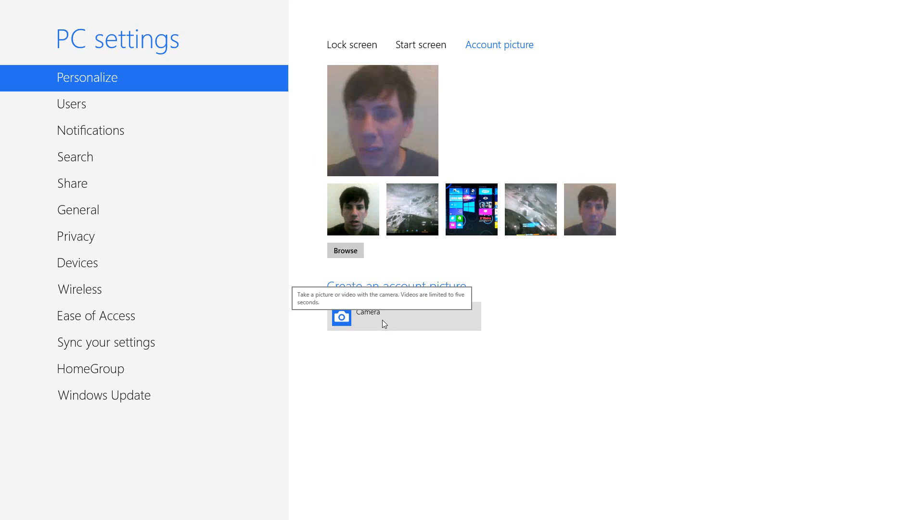